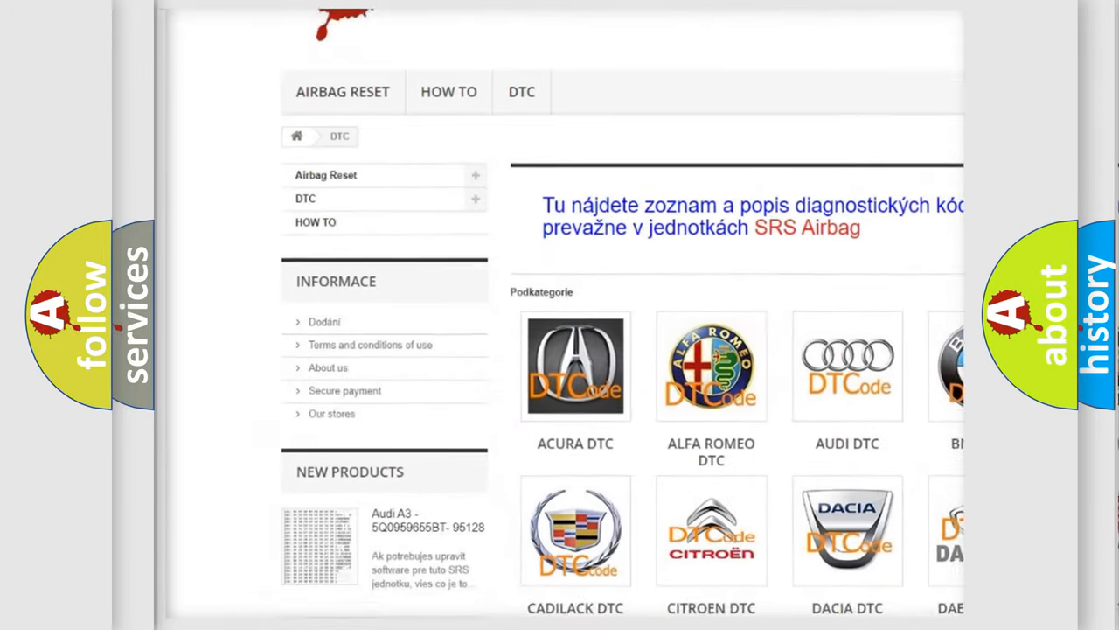
scroll("down", 3)
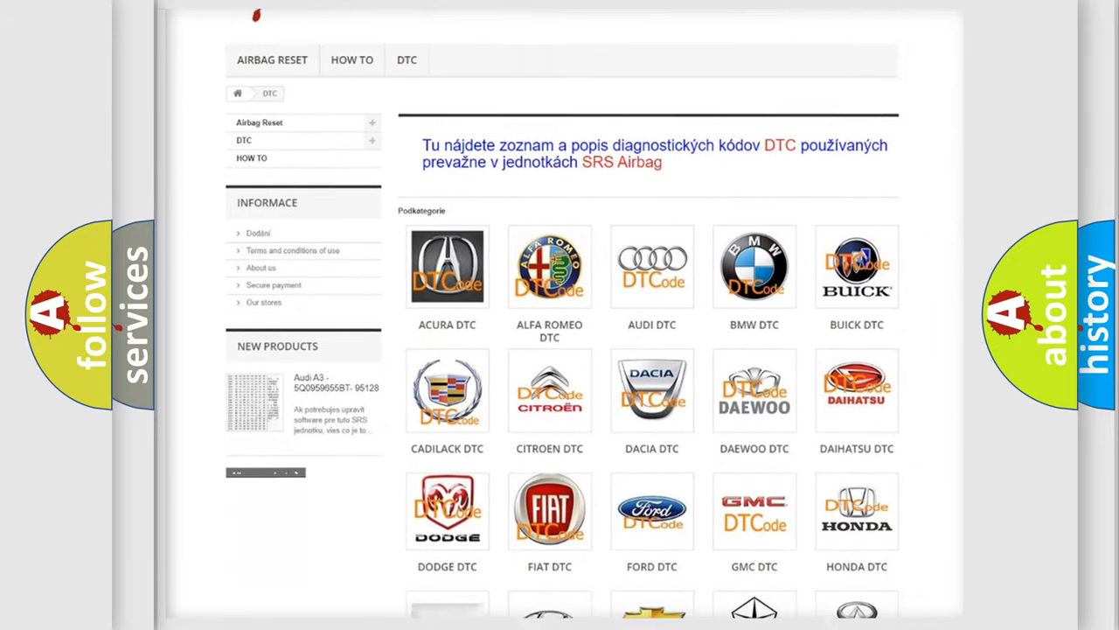
scroll("down", 3)
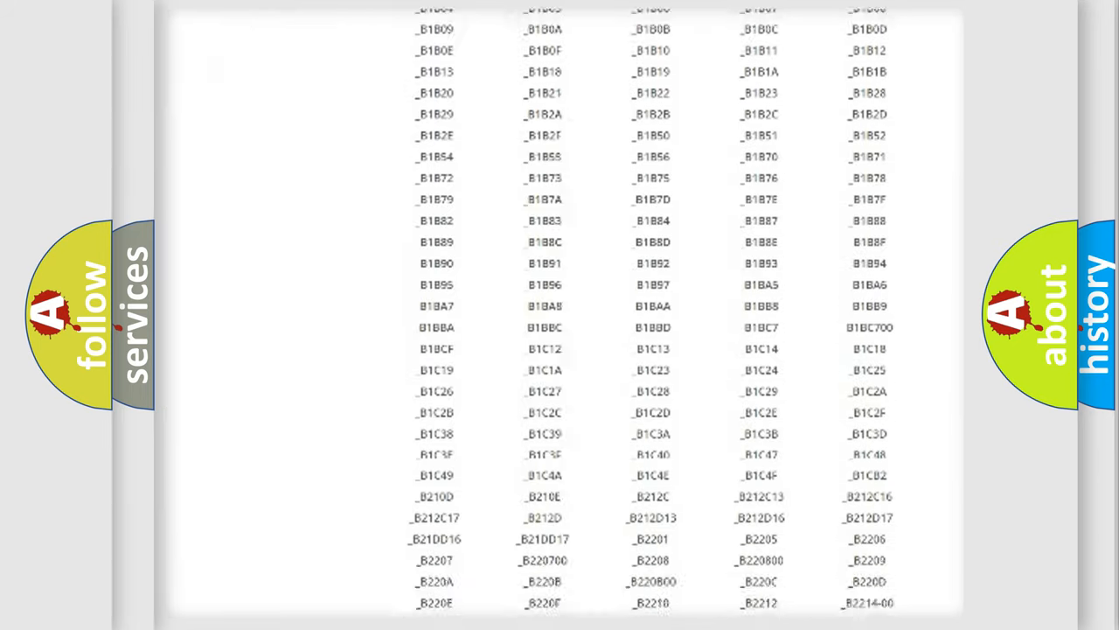
scroll("up", 3)
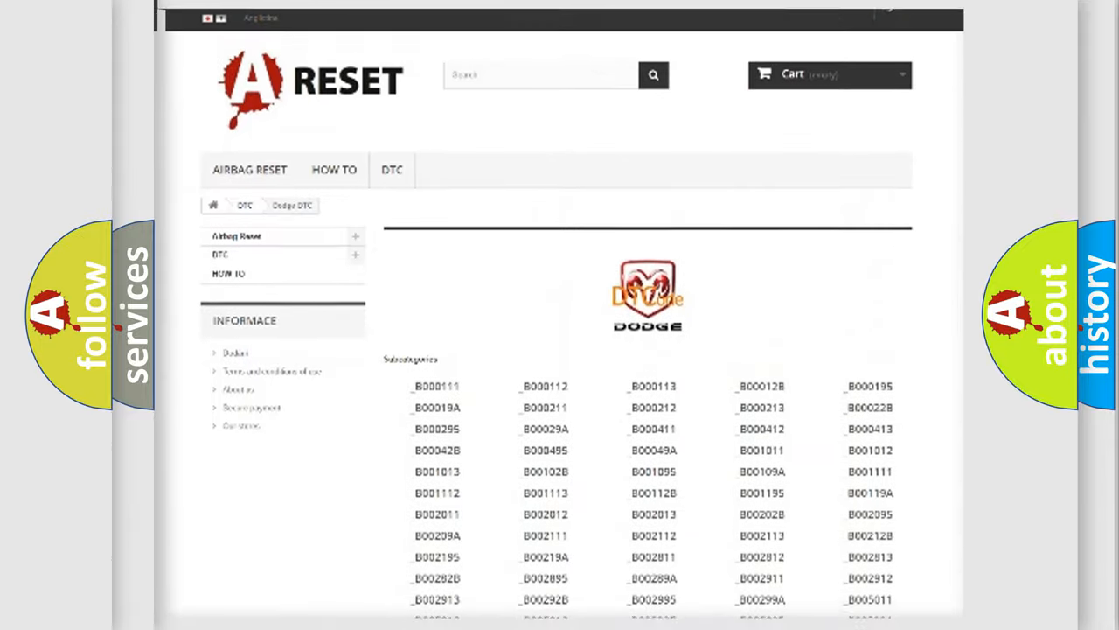
scroll("up", 3)
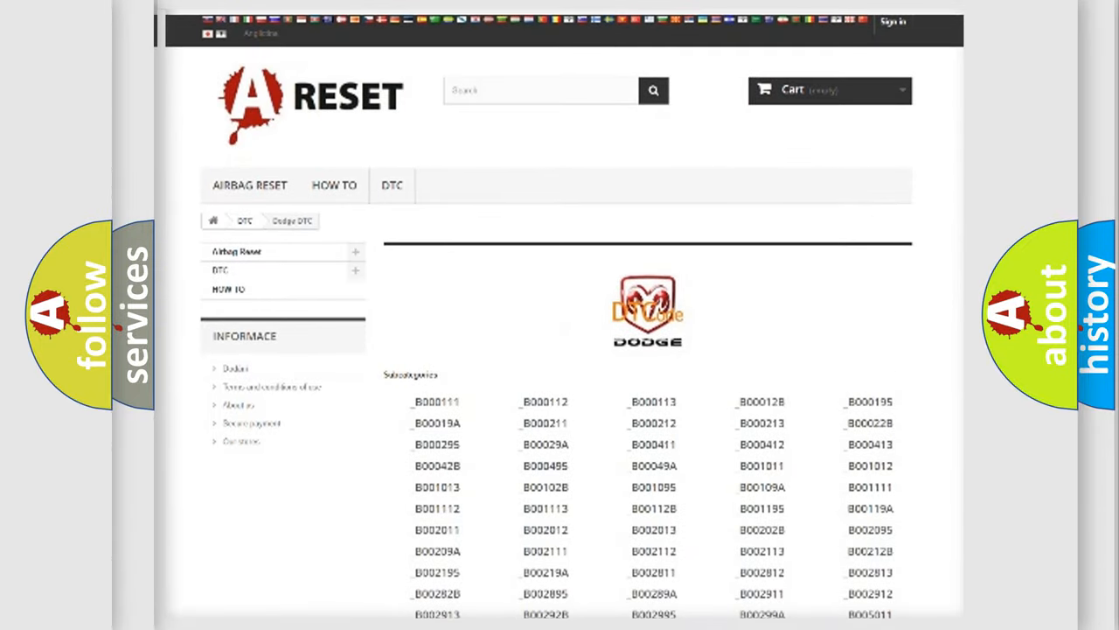